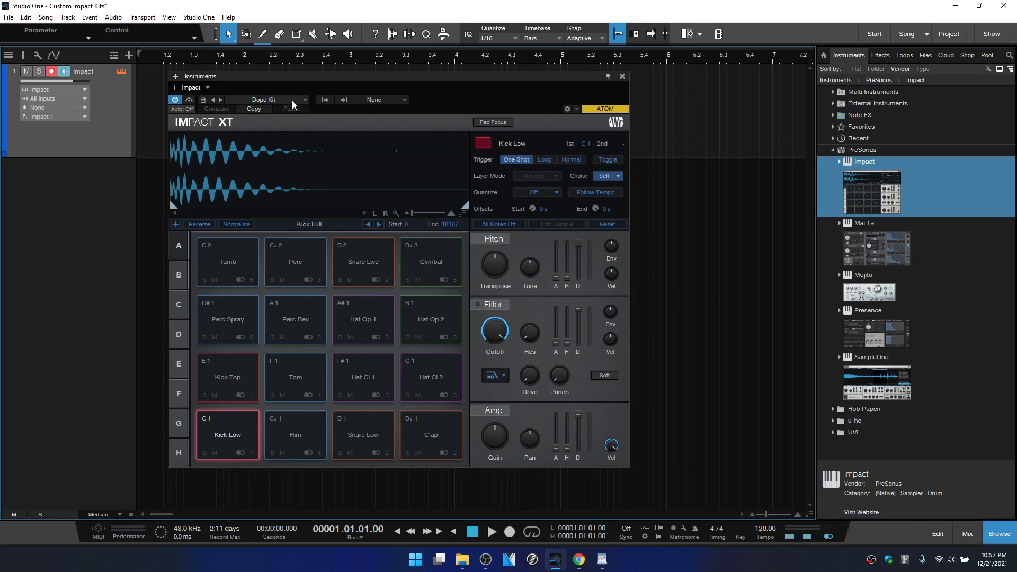
- Add Impact XT from the Instruments browser as a second track, Impact 2
click(265, 100)
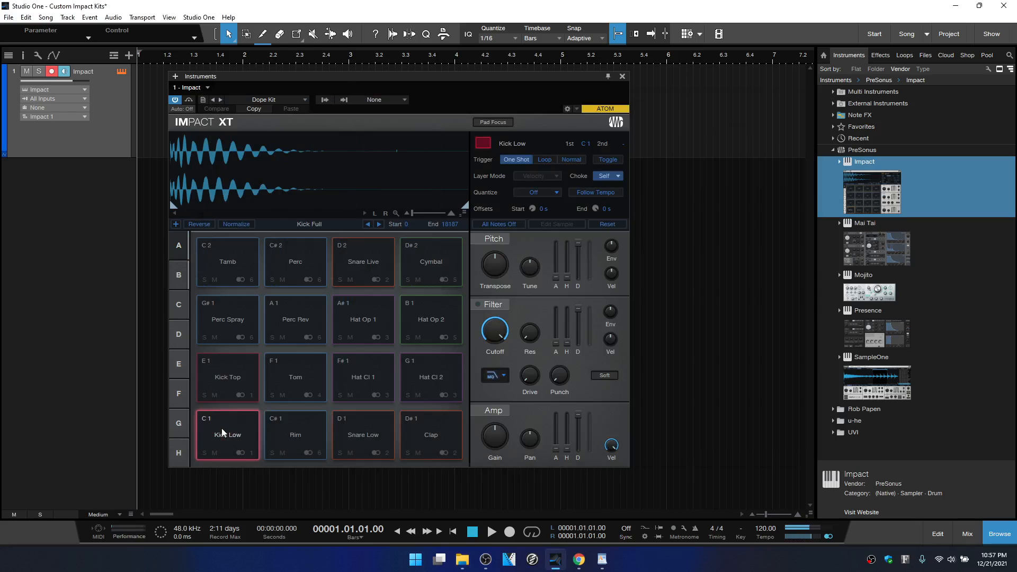
mouse_move(224, 436)
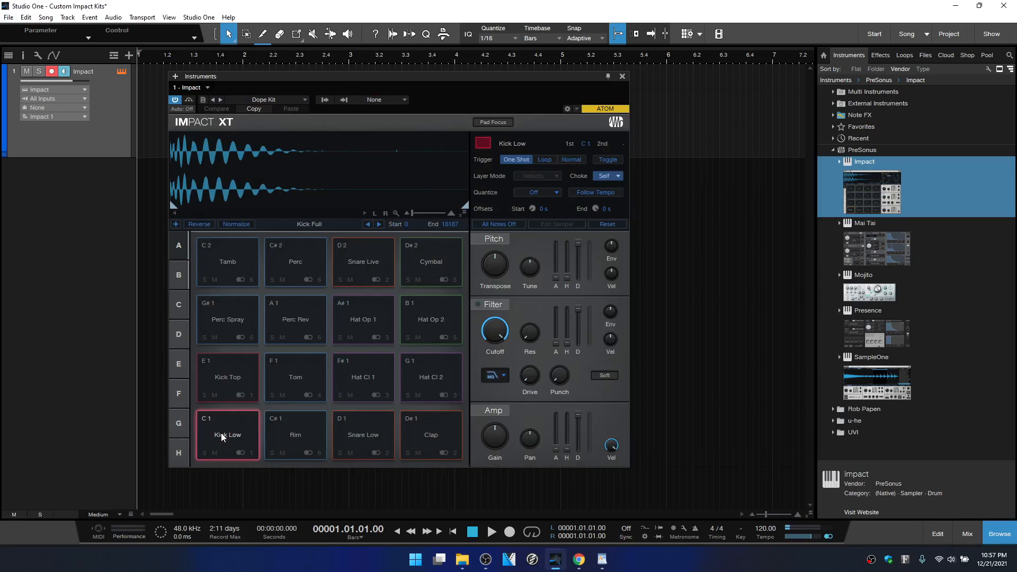
mouse_move(760, 323)
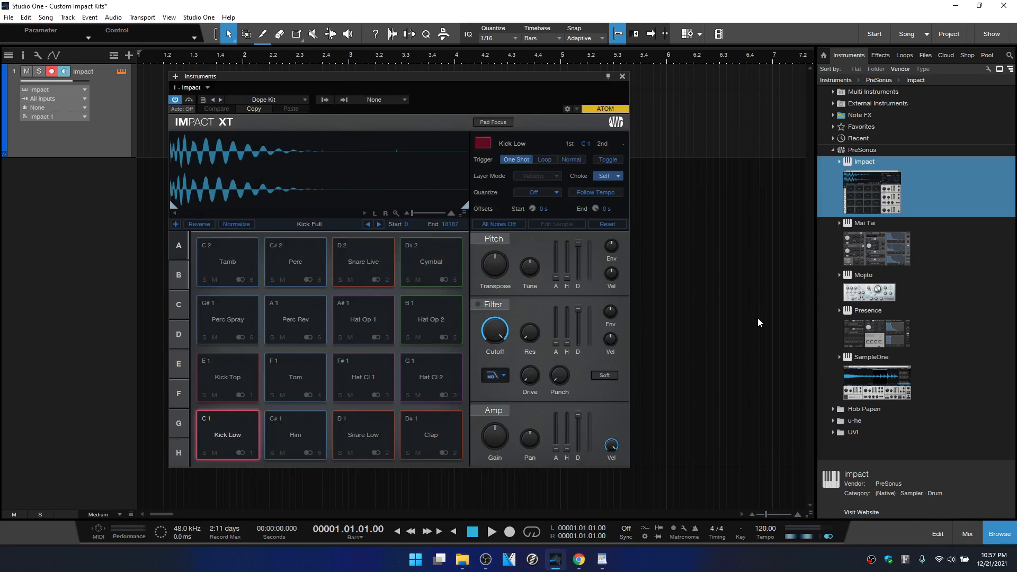
mouse_move(784, 271)
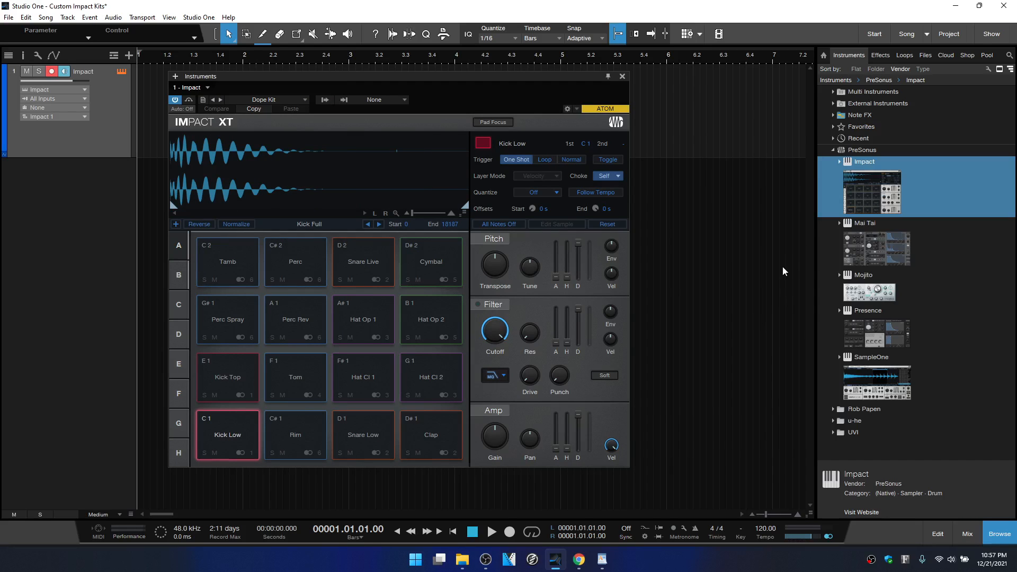
mouse_move(805, 234)
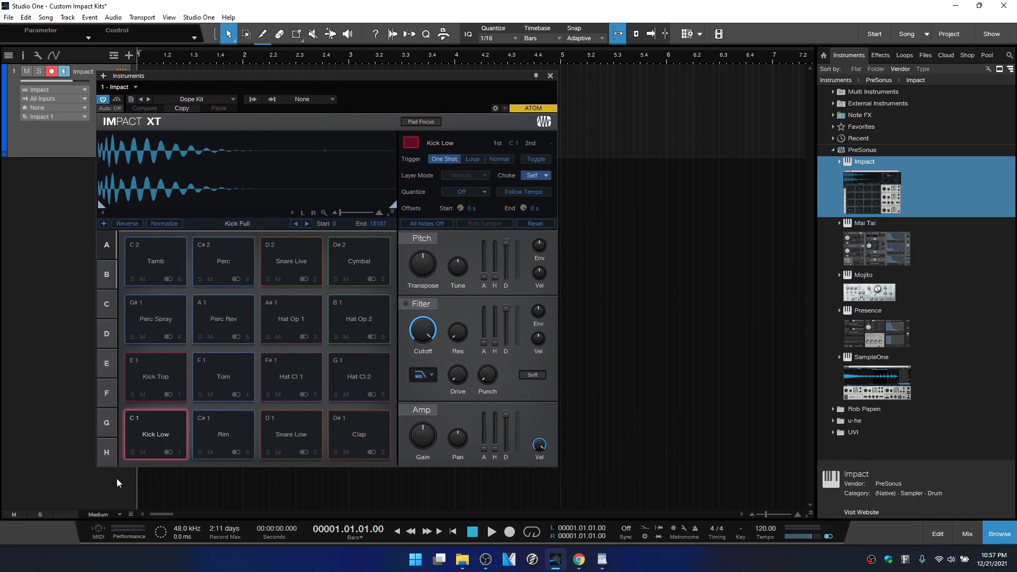
mouse_move(692, 232)
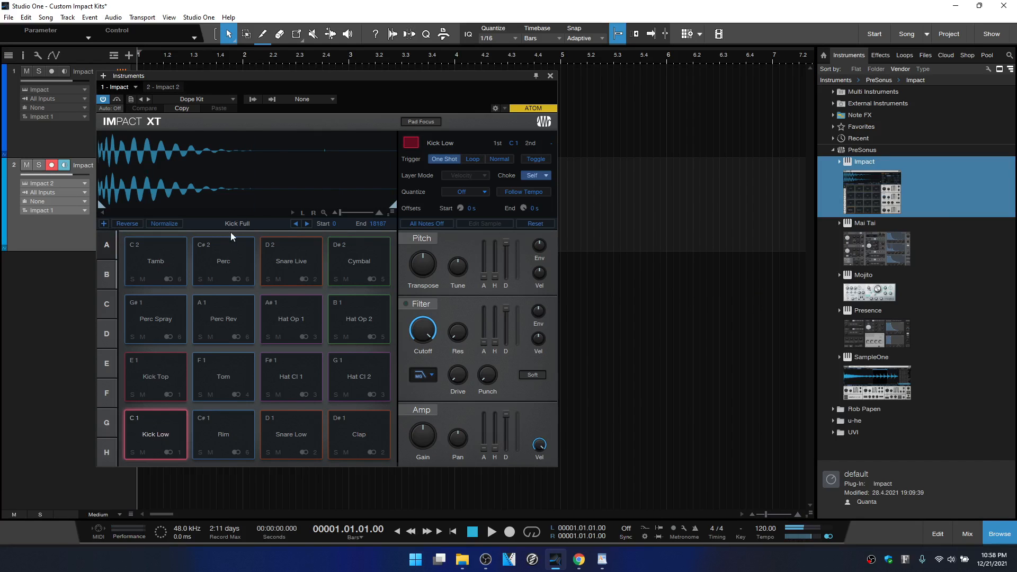
mouse_move(239, 228)
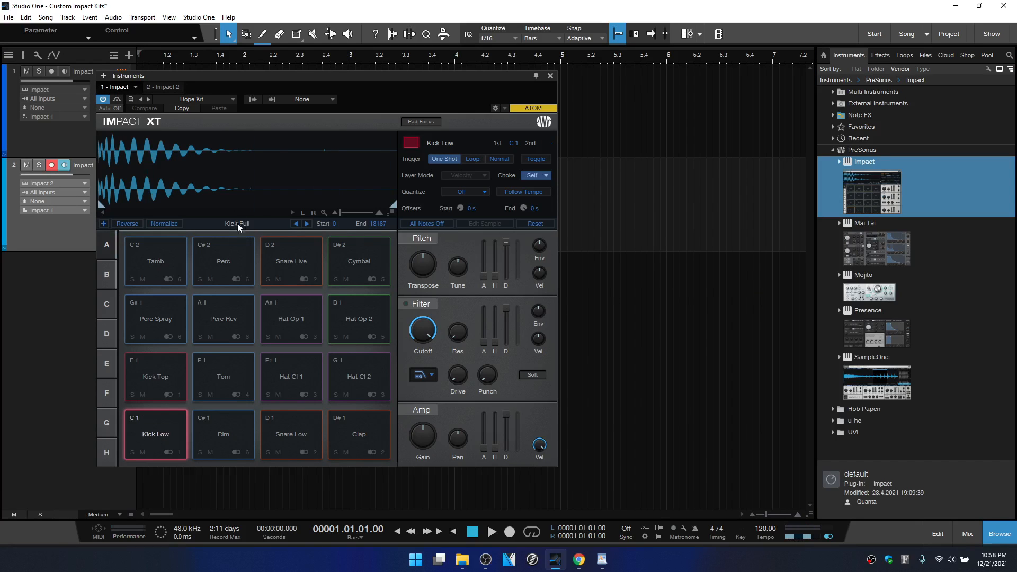
mouse_move(920, 58)
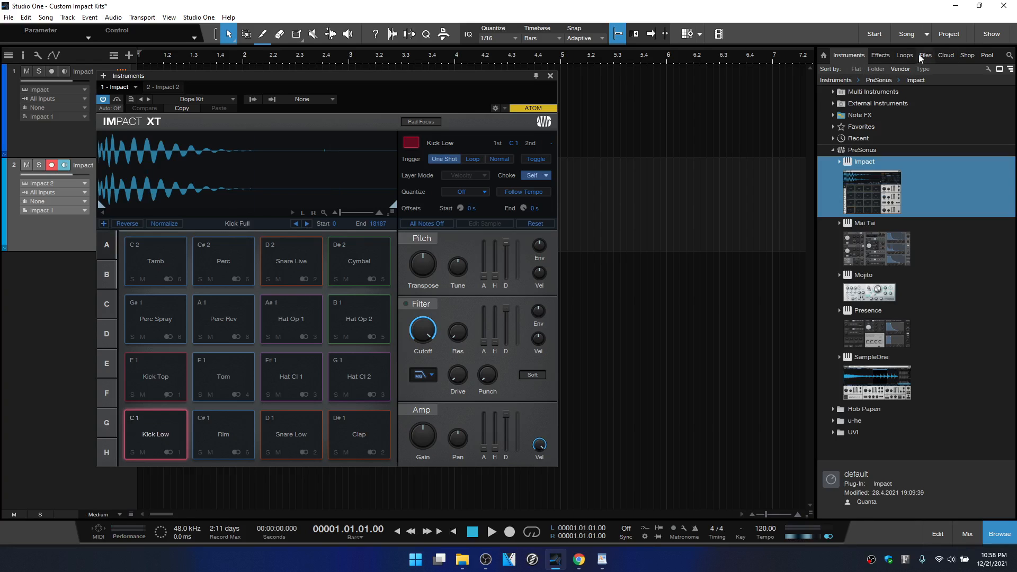
- Search the loop library for 'kick' and load Kick Full onto pad C1 of Impact 2
click(904, 55)
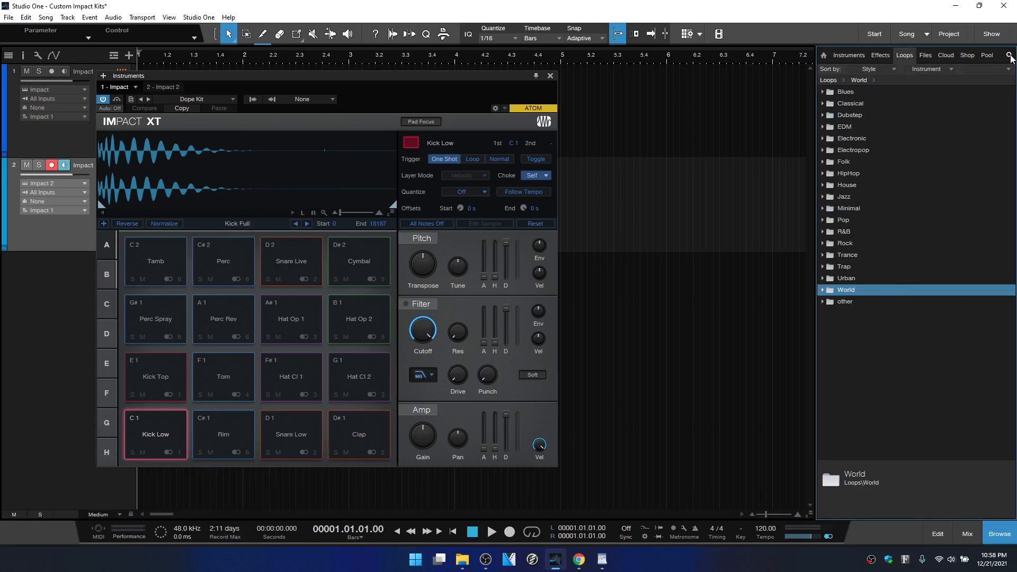
click(1010, 55)
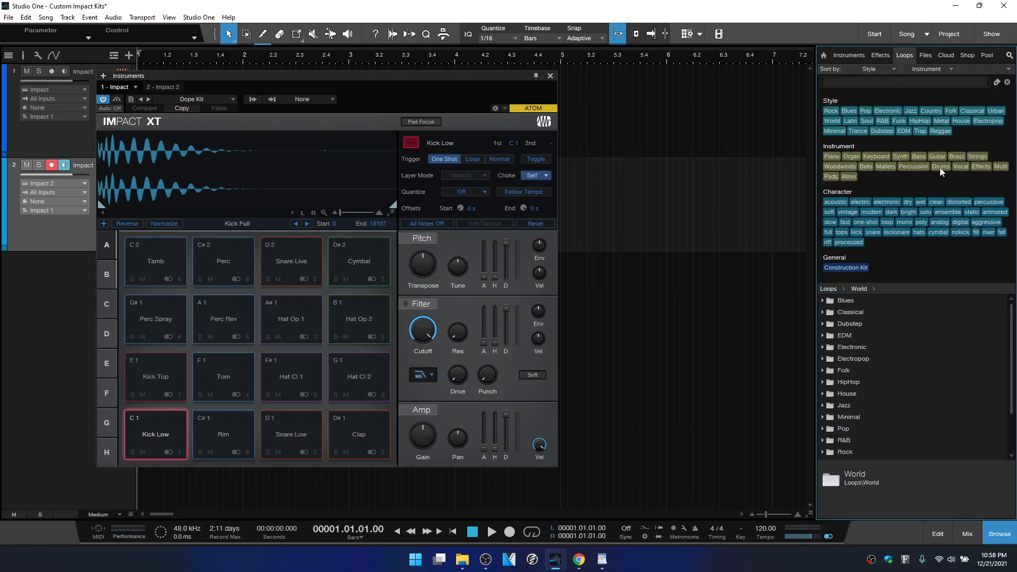
text(kick full)
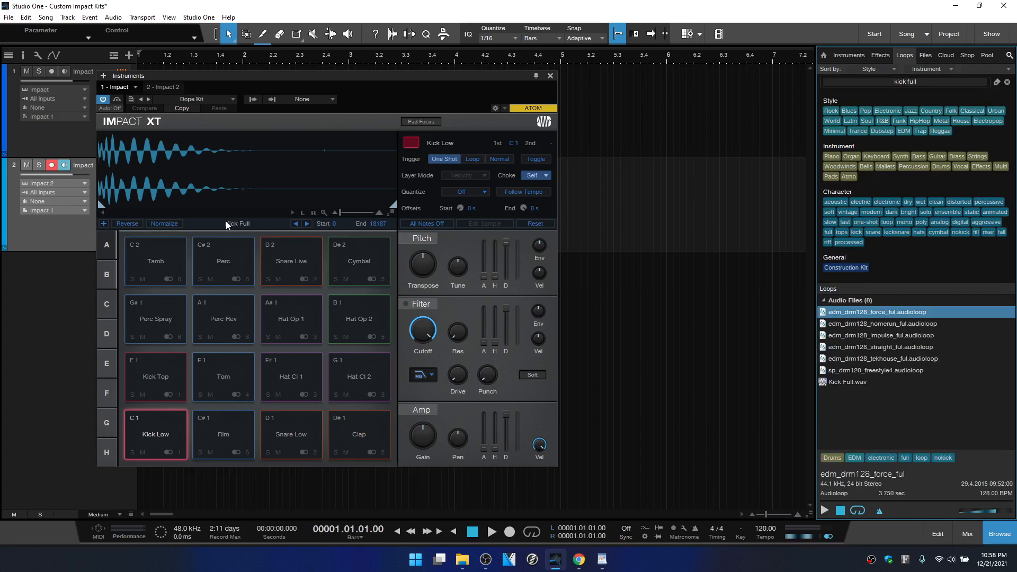
mouse_move(141, 447)
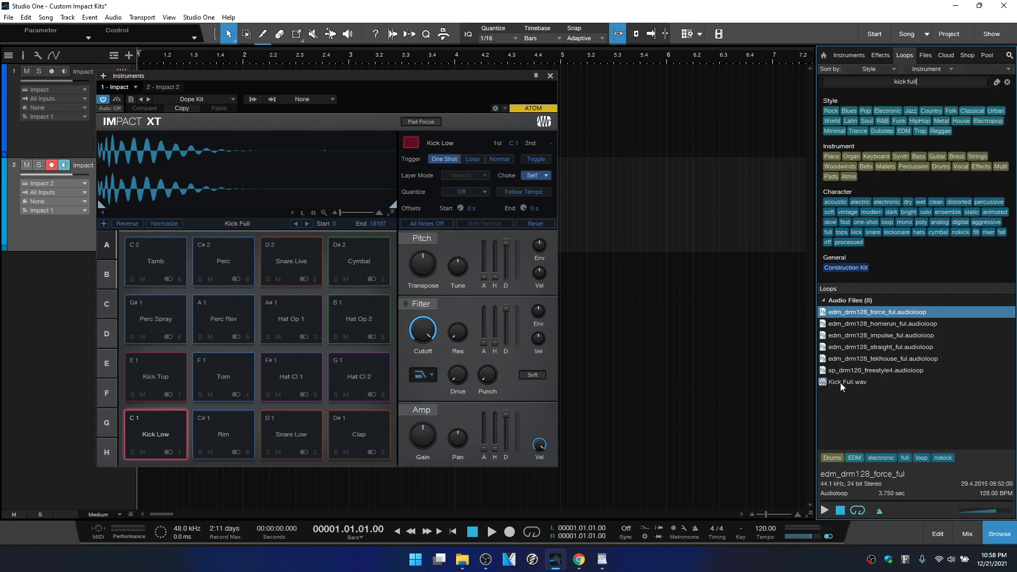
click(846, 381)
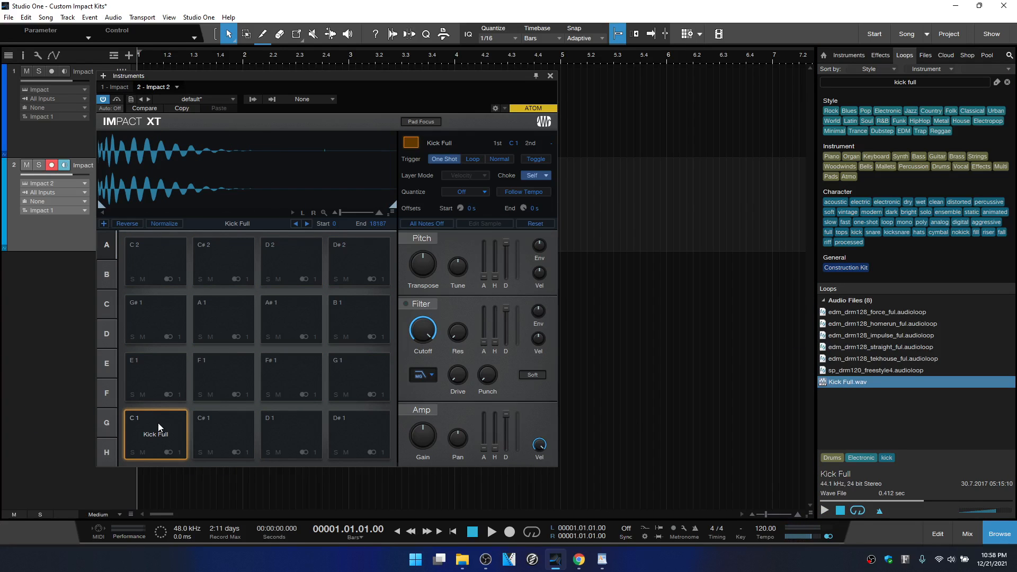
mouse_move(288, 379)
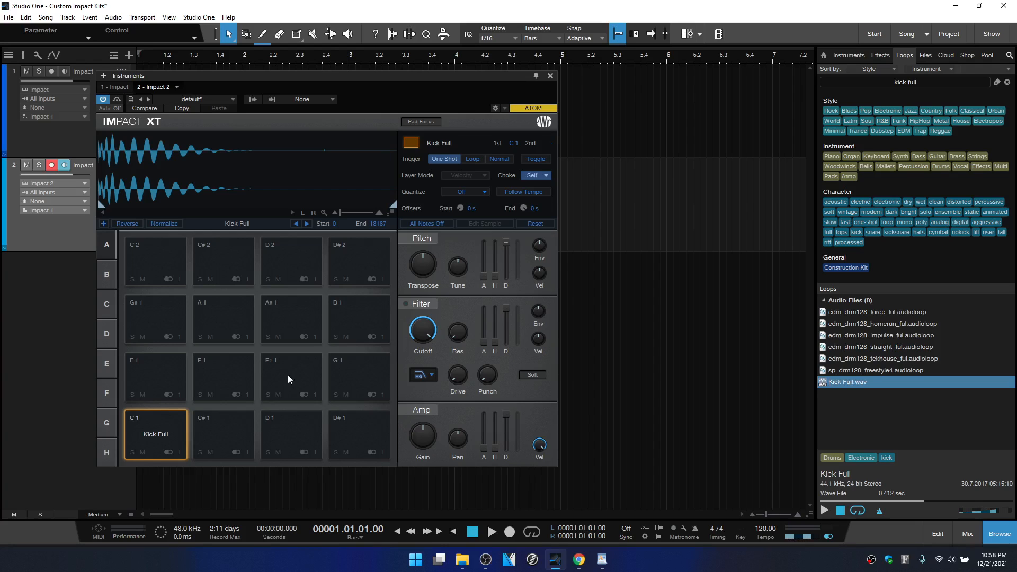
- Bring the Dope Kit Impact XT window up beside the Impact 2 window
click(550, 76)
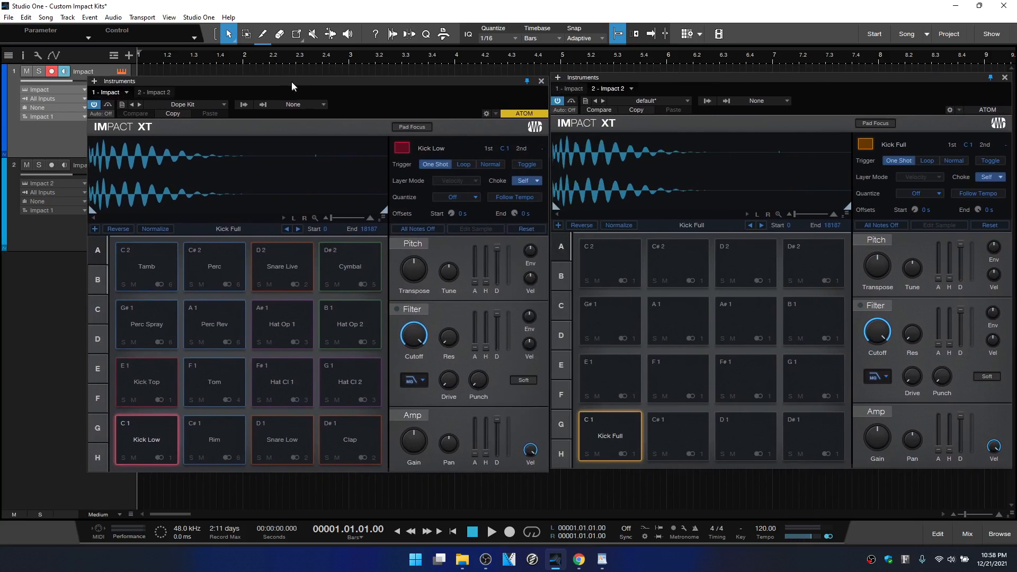
- Clear Kick Full from C1, then copy Dope Kit's Kick Low to C1 and Kick Top to E1
right_click(608, 435)
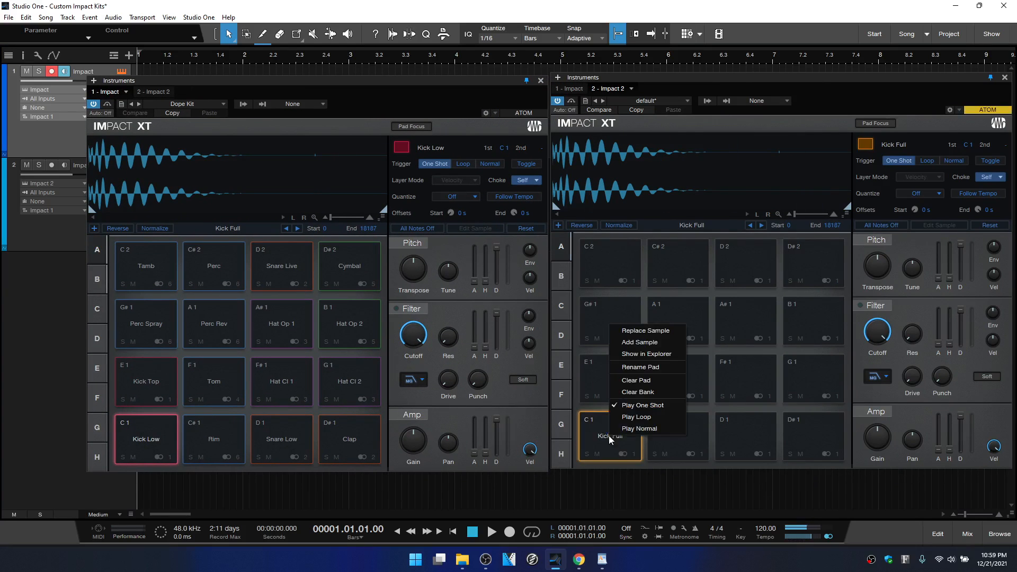
click(634, 380)
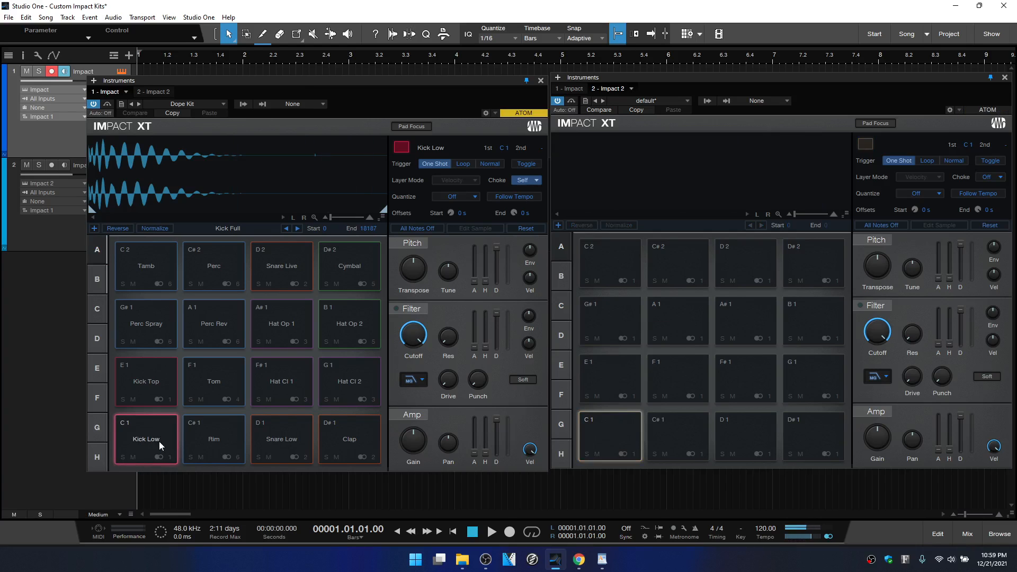
mouse_move(148, 441)
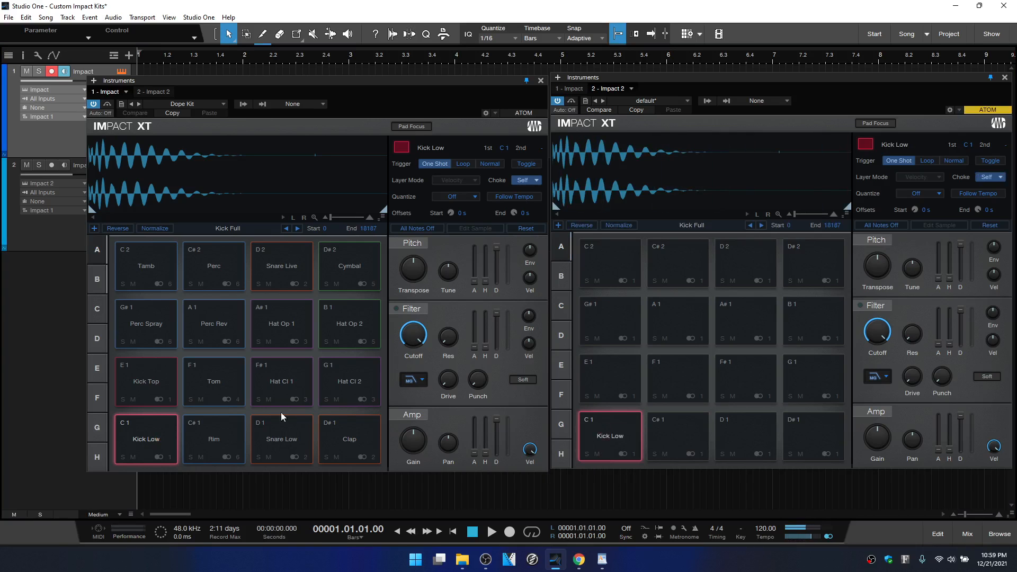
click(145, 381)
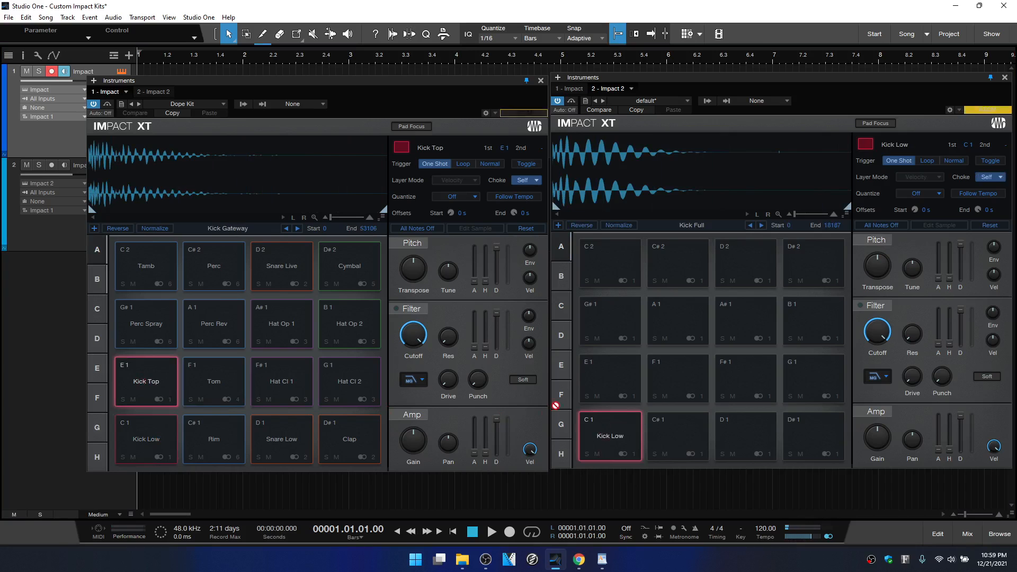
click(609, 378)
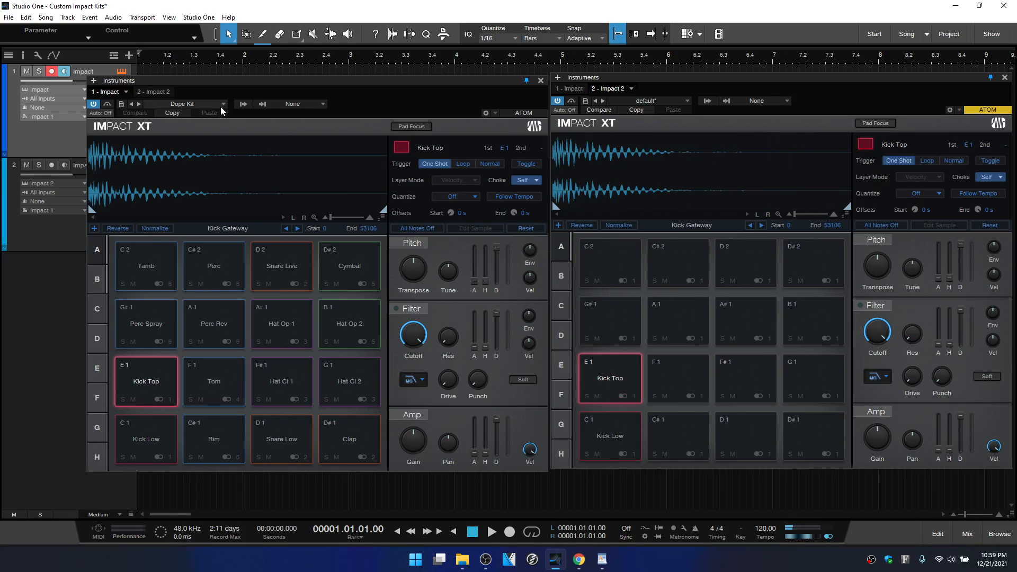
- Load the Dark Minimal kit in the first instance and copy its Perc 2 onto G#1 of Impact 2
click(184, 104)
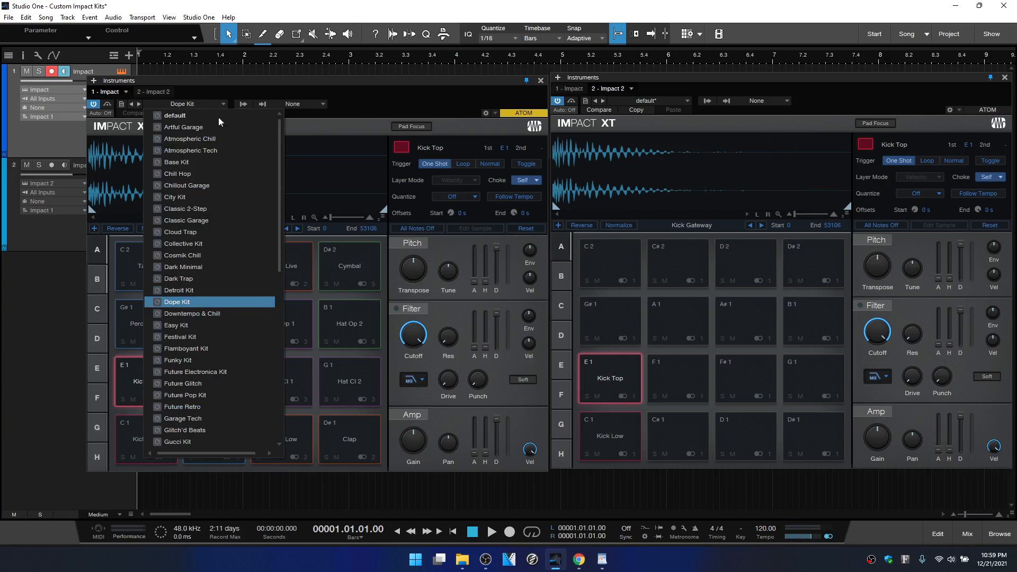
click(184, 267)
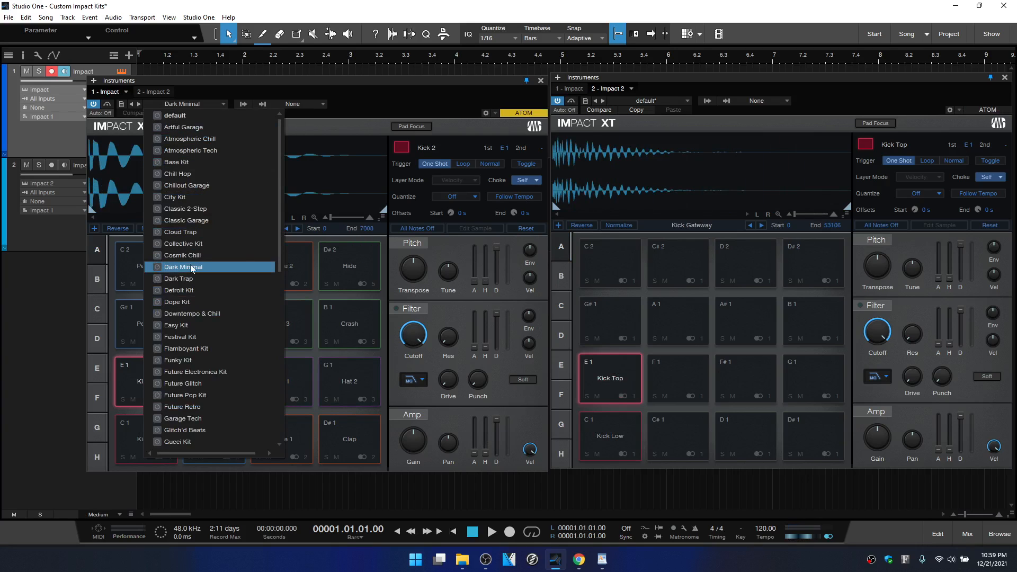
click(183, 267)
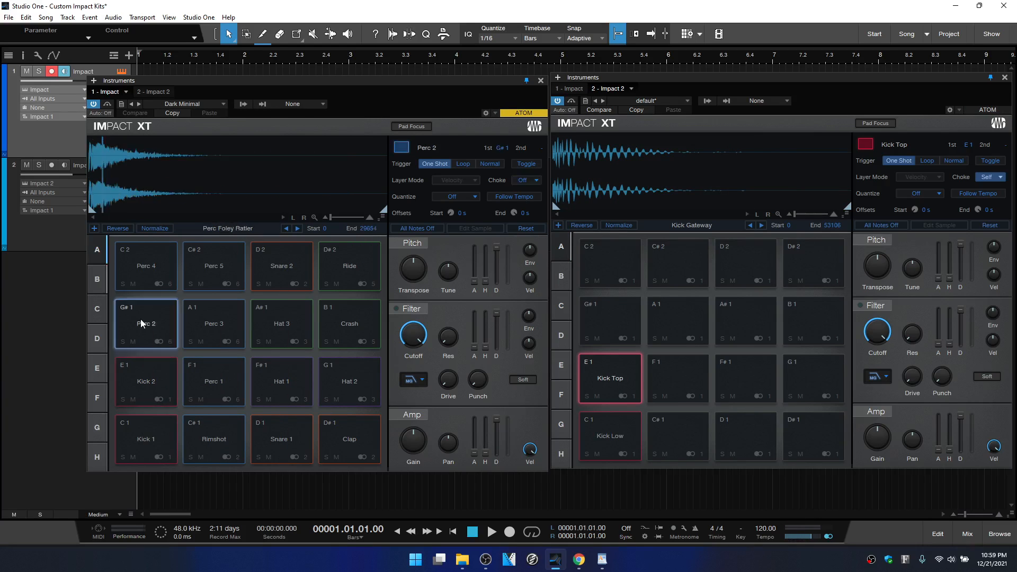
mouse_move(142, 322)
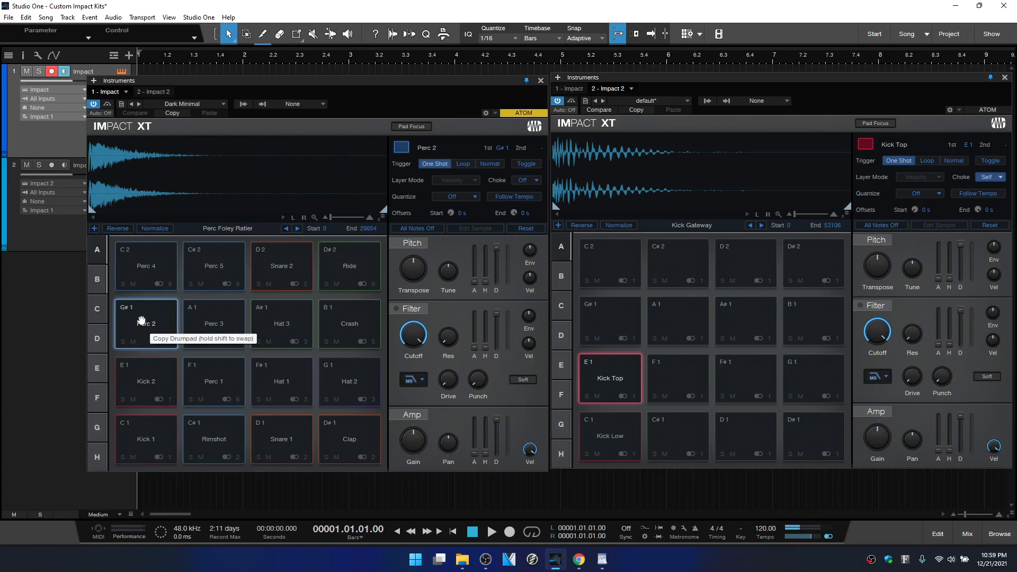
click(608, 320)
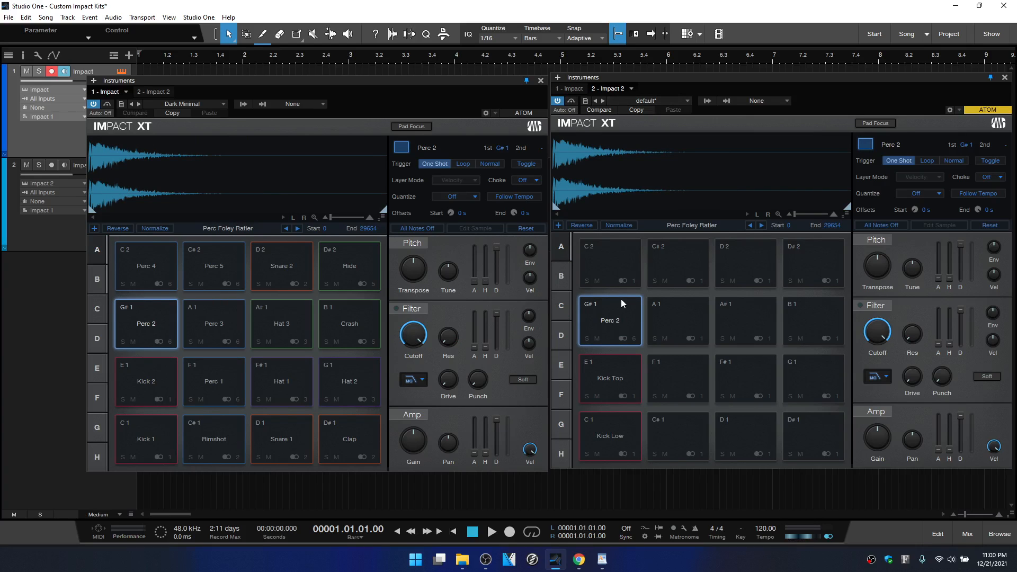
mouse_move(695, 304)
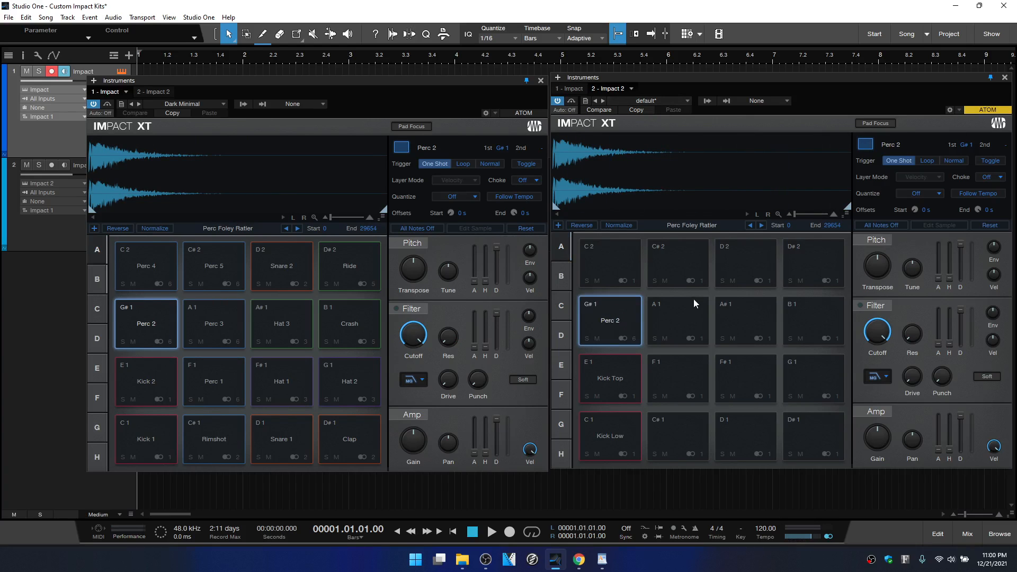
mouse_move(785, 144)
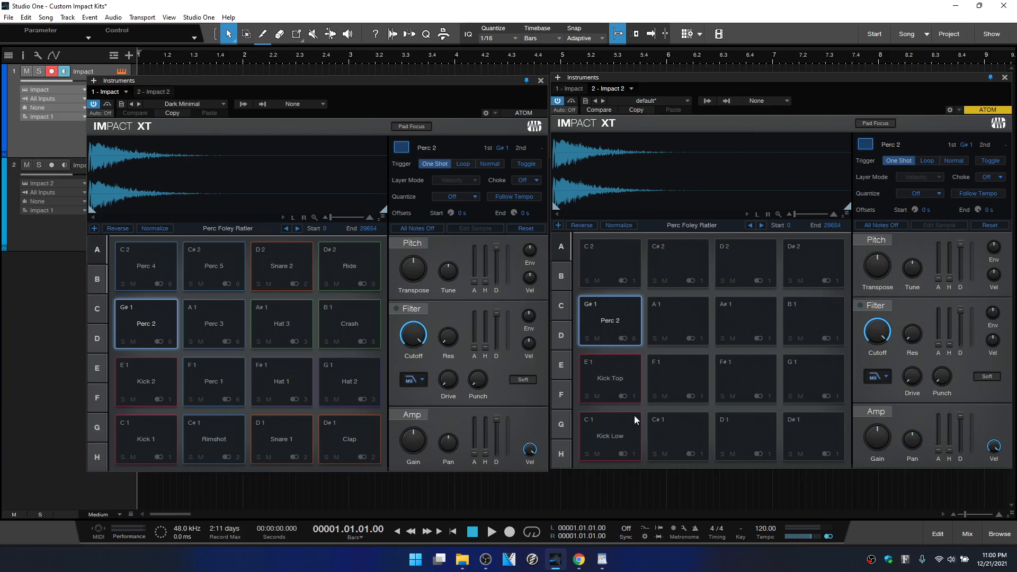
mouse_move(806, 265)
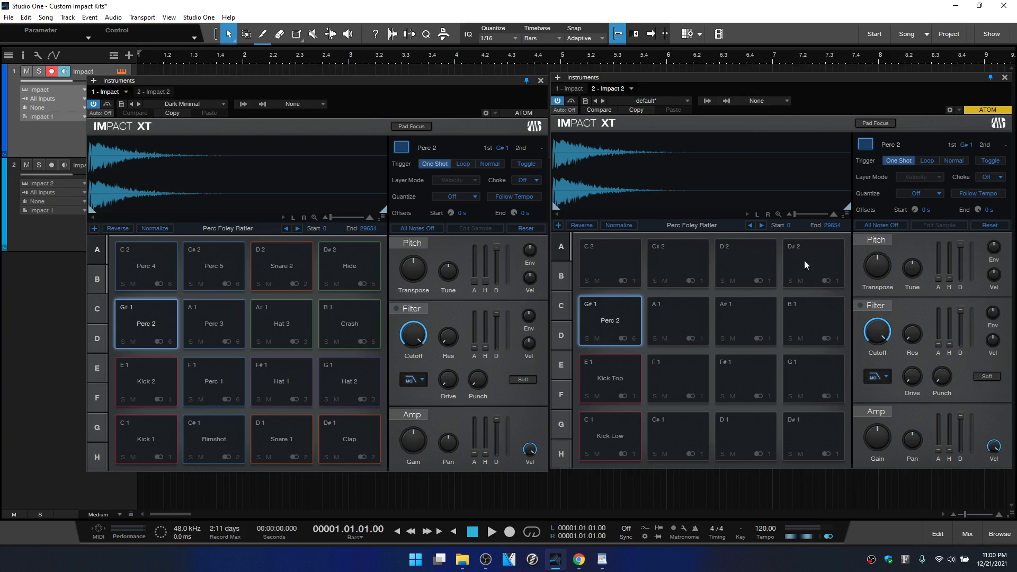
mouse_move(602, 340)
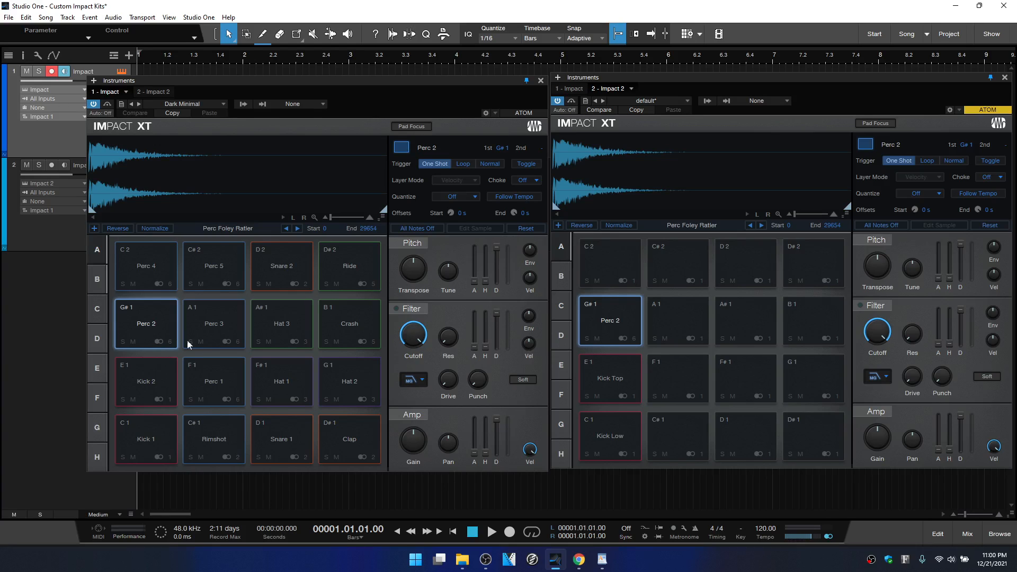
mouse_move(546, 357)
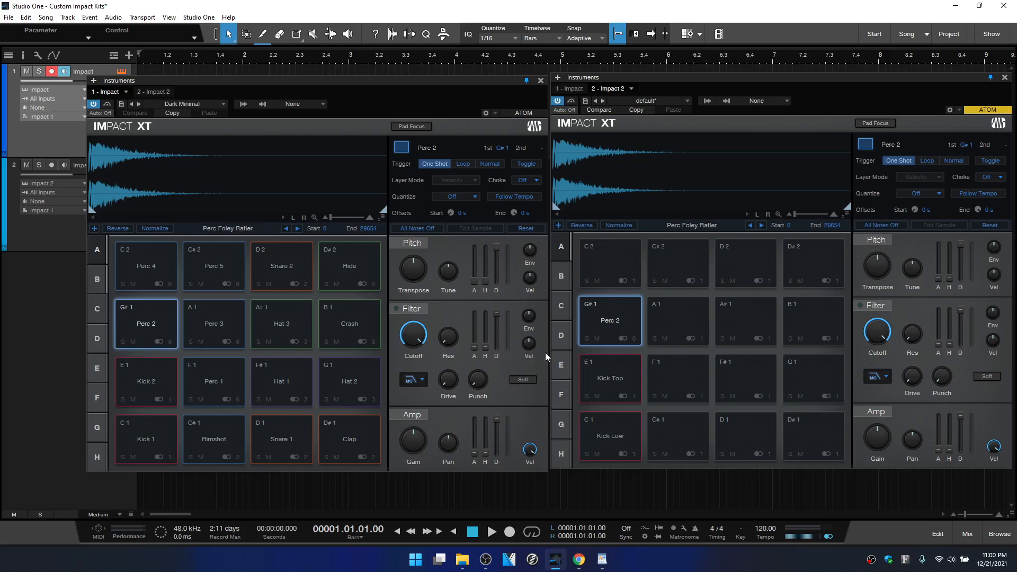
mouse_move(629, 348)
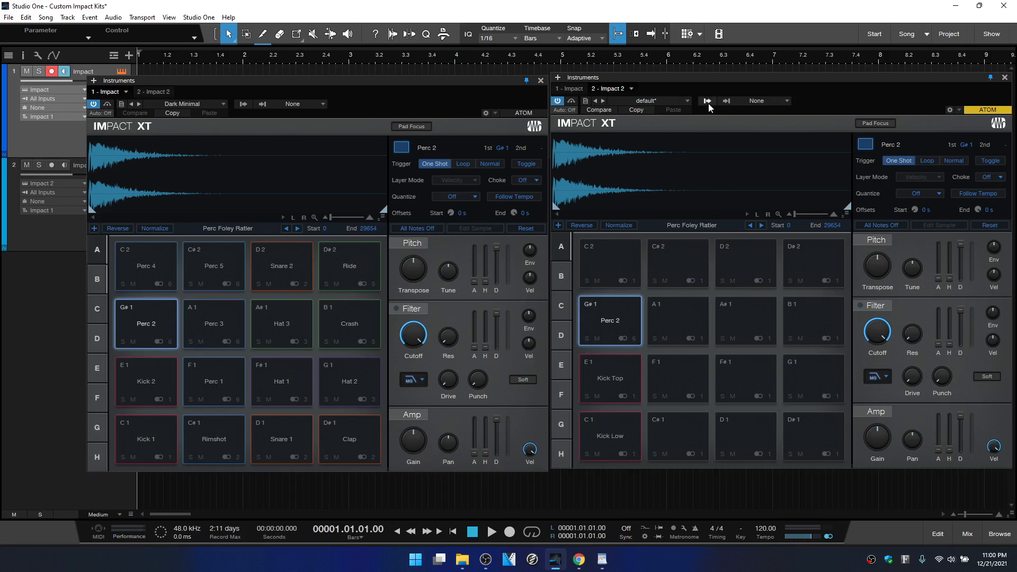
- Route Impact 2's Perc 2 pad to Stereo 1 and recheck the kit's output channels
click(708, 103)
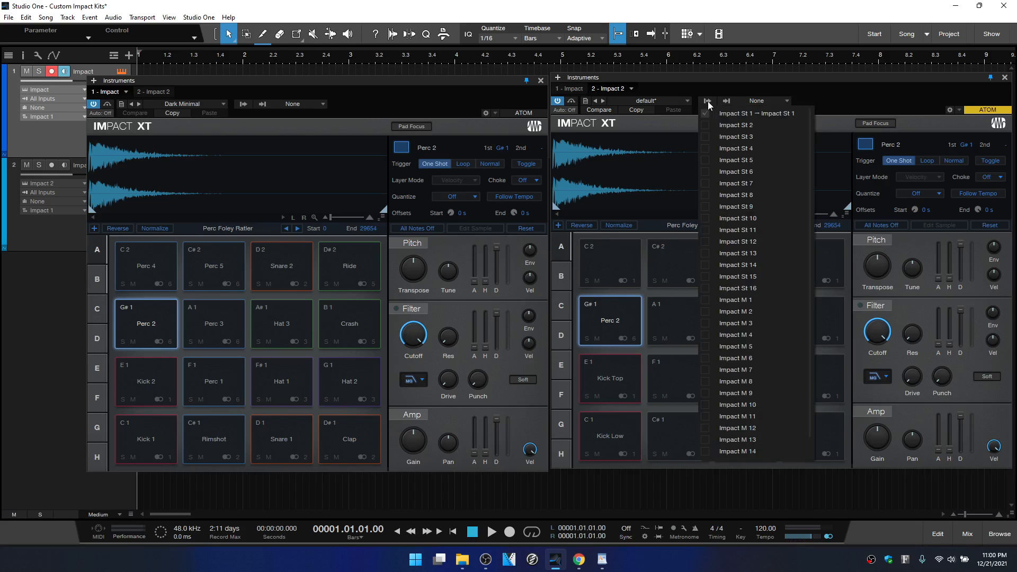
mouse_move(745, 180)
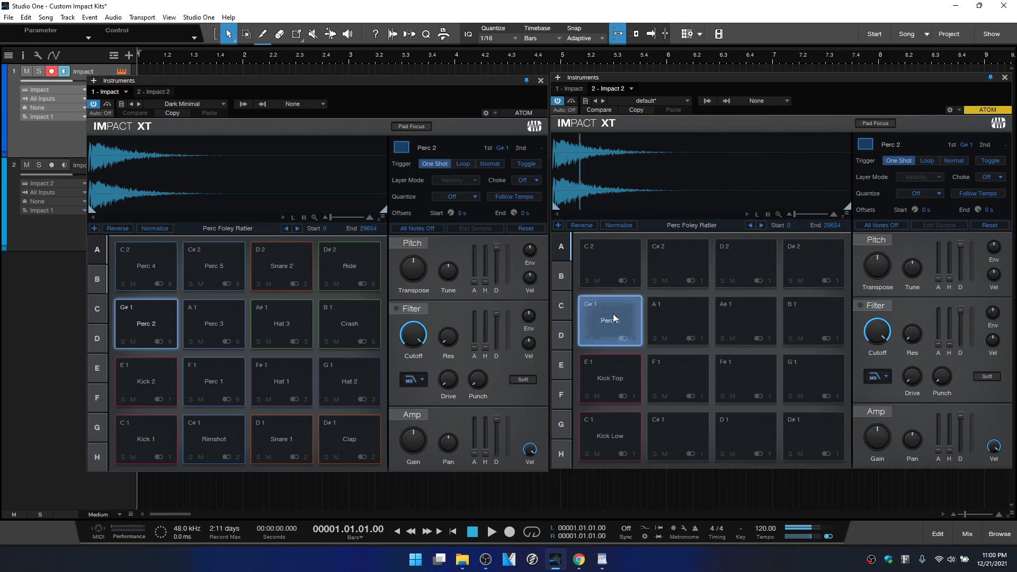
click(609, 320)
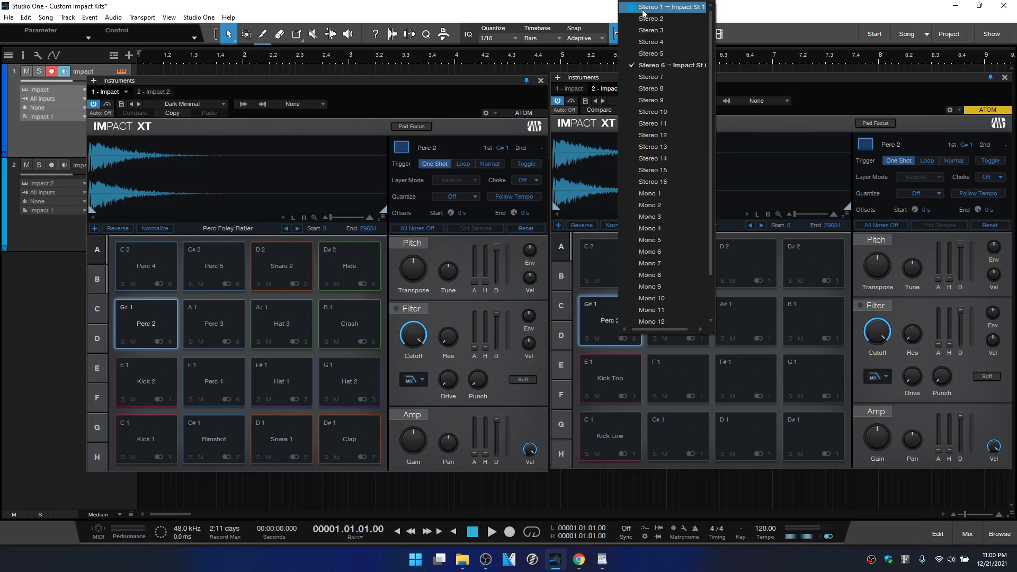
click(668, 6)
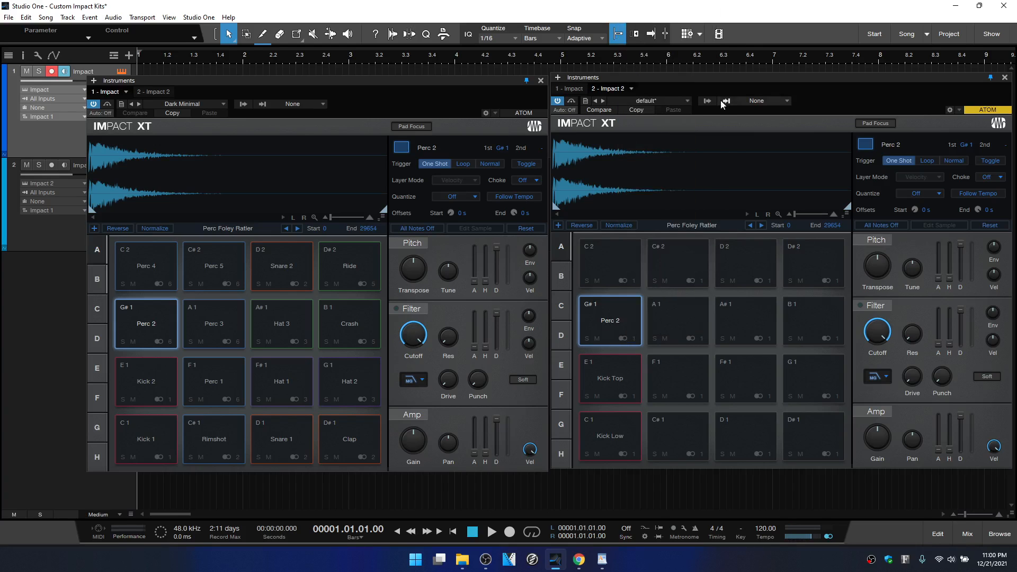
click(726, 101)
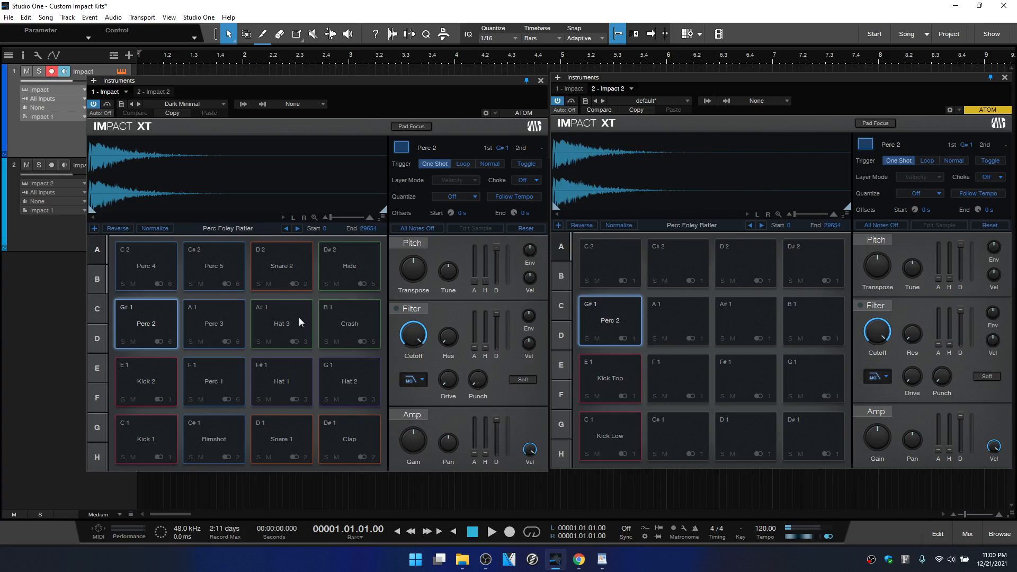
mouse_move(700, 328)
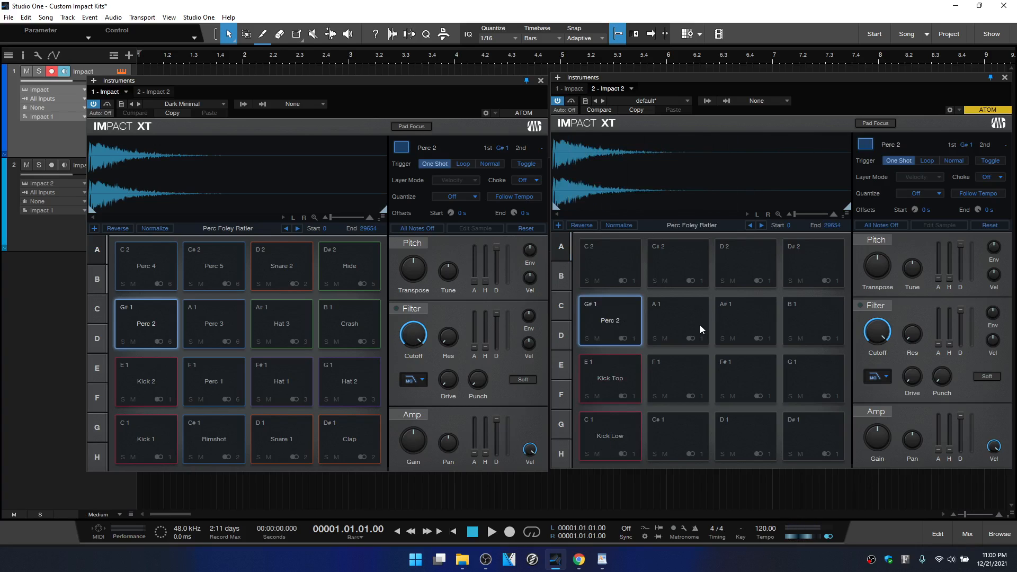
mouse_move(608, 344)
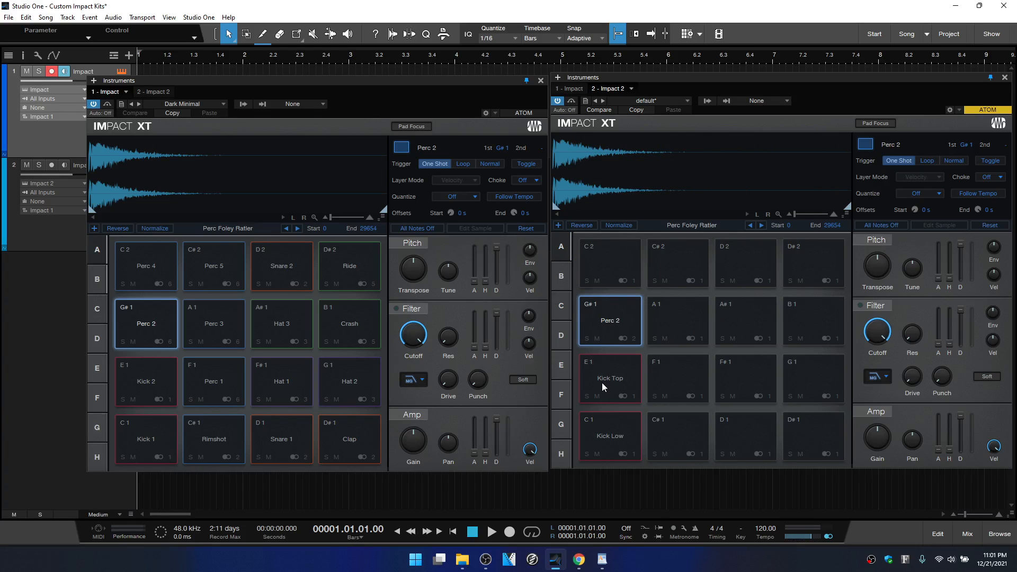
mouse_move(374, 271)
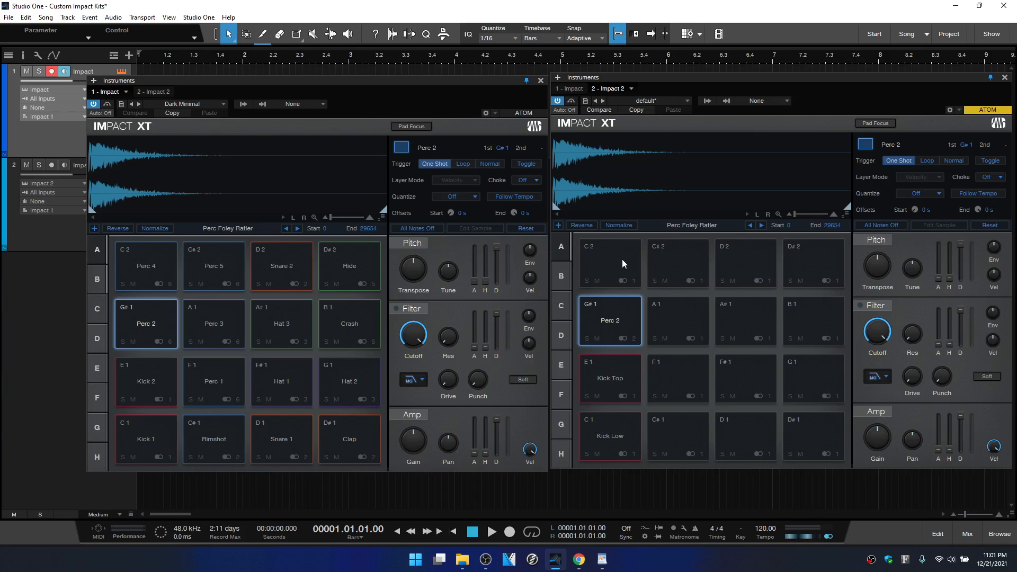
mouse_move(403, 295)
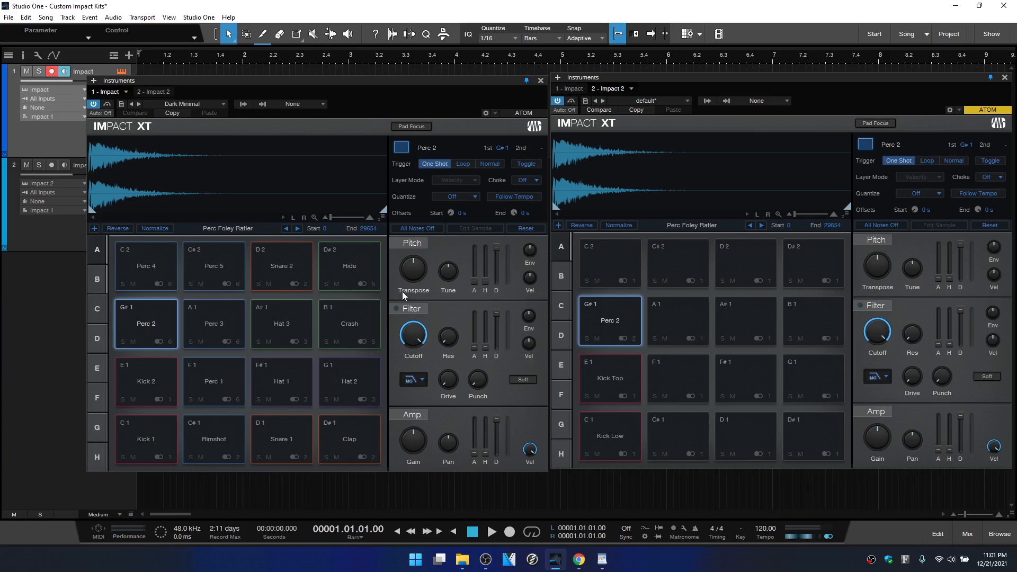
mouse_move(366, 294)
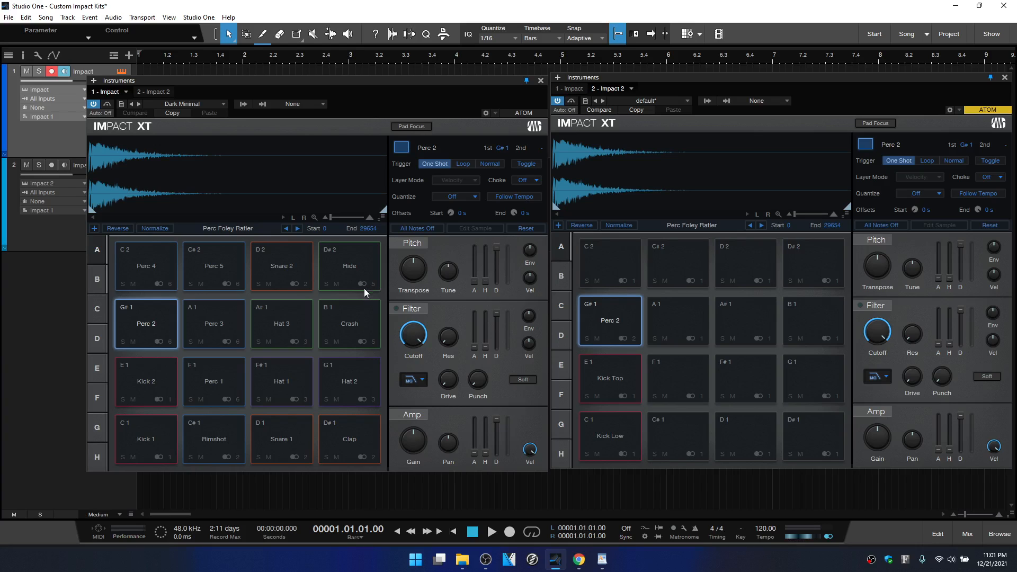
mouse_move(349, 263)
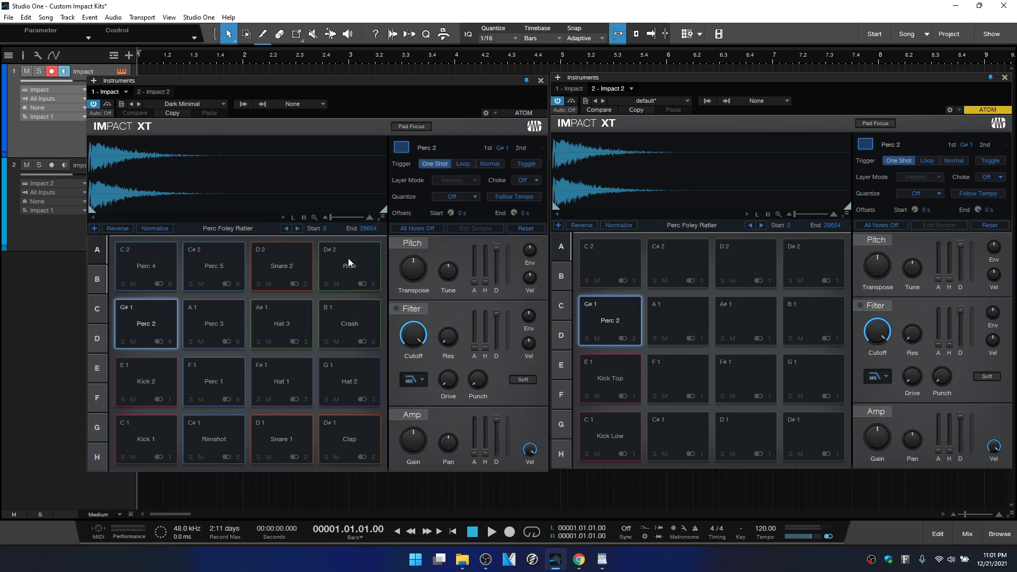
- Copy Dark Minimal's Ride pad onto C2 of Impact 2 and check its output channels
click(349, 266)
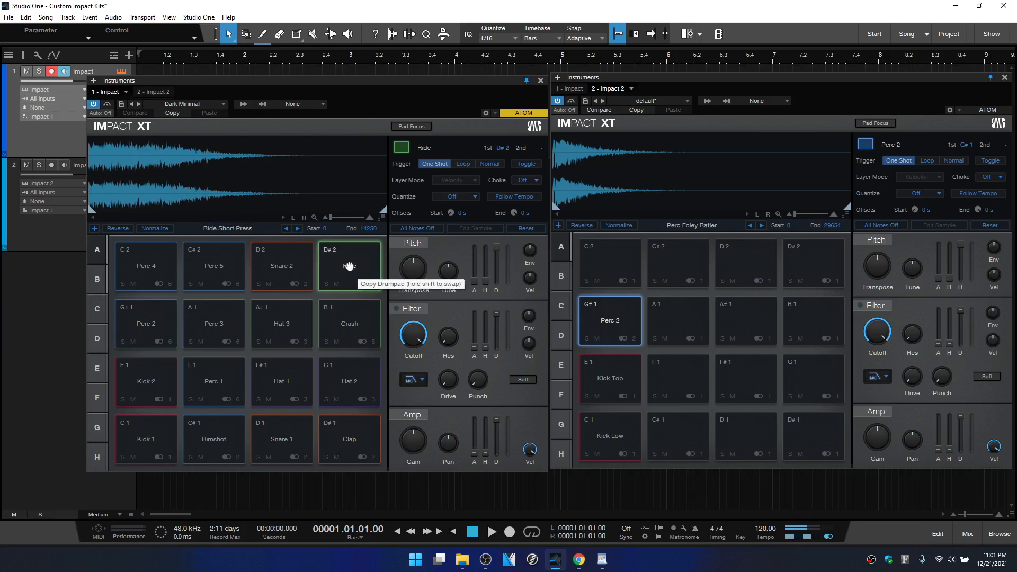
drag(349, 266, 608, 263)
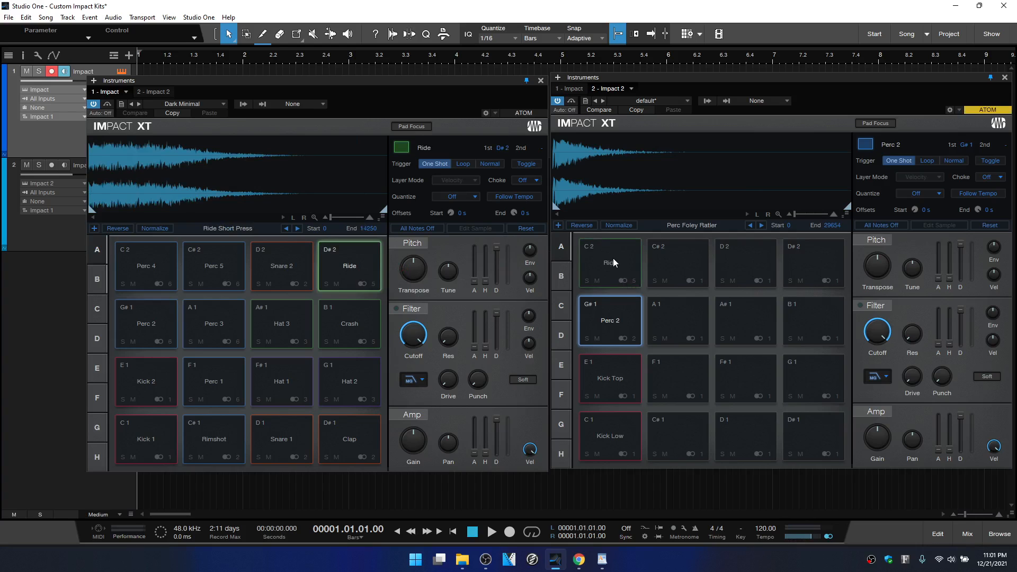
click(609, 263)
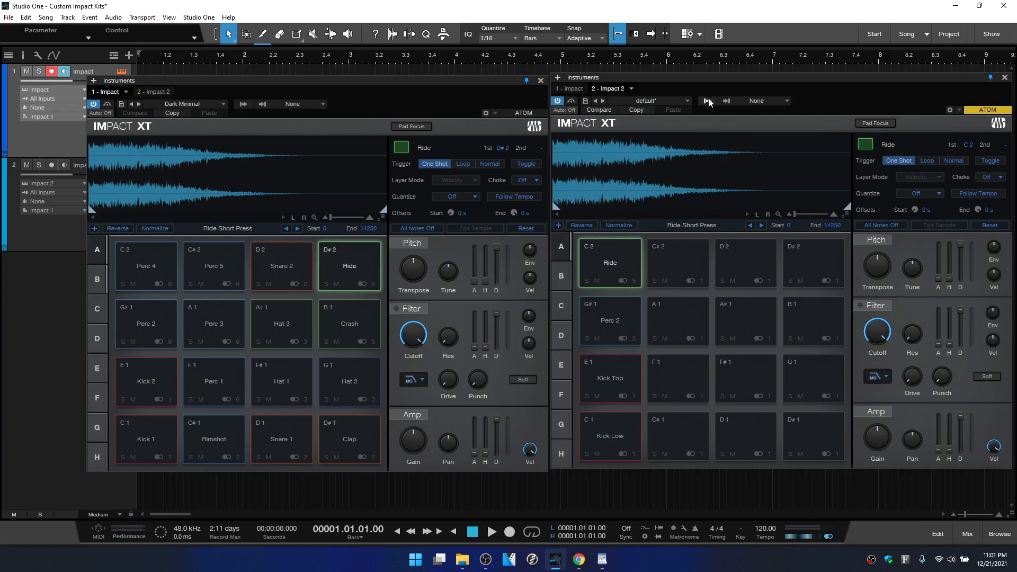
click(706, 101)
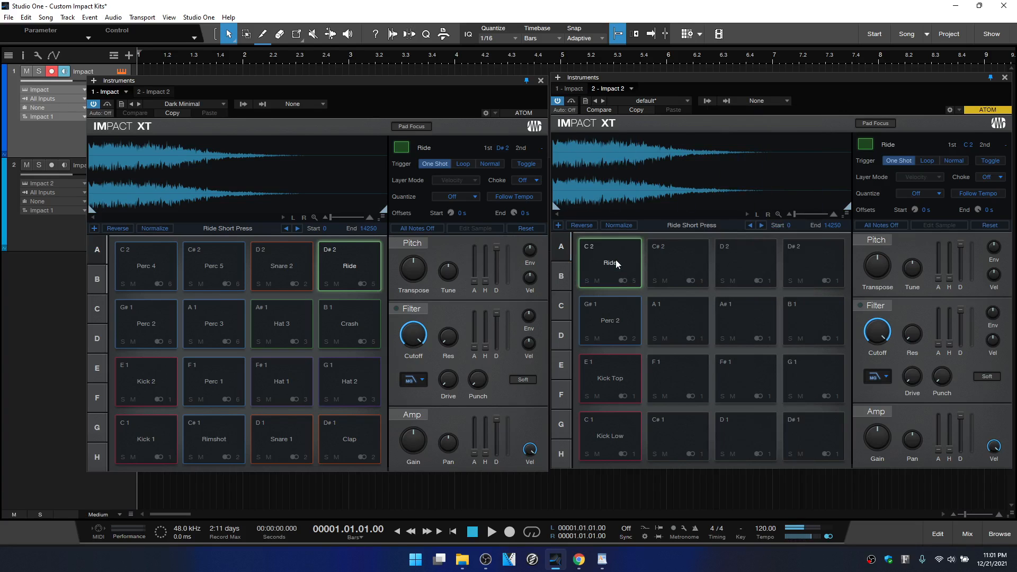
mouse_move(233, 123)
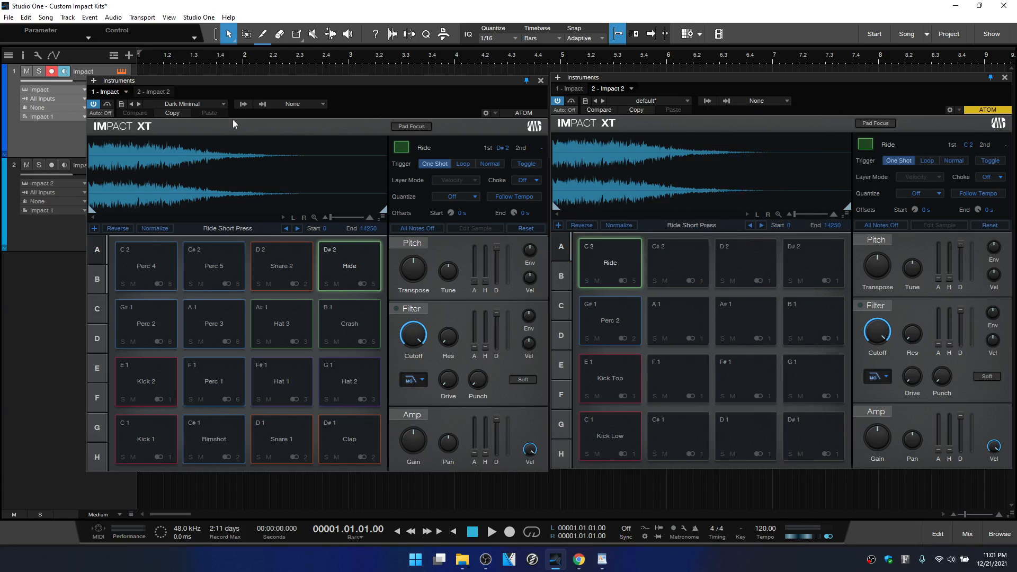
click(189, 104)
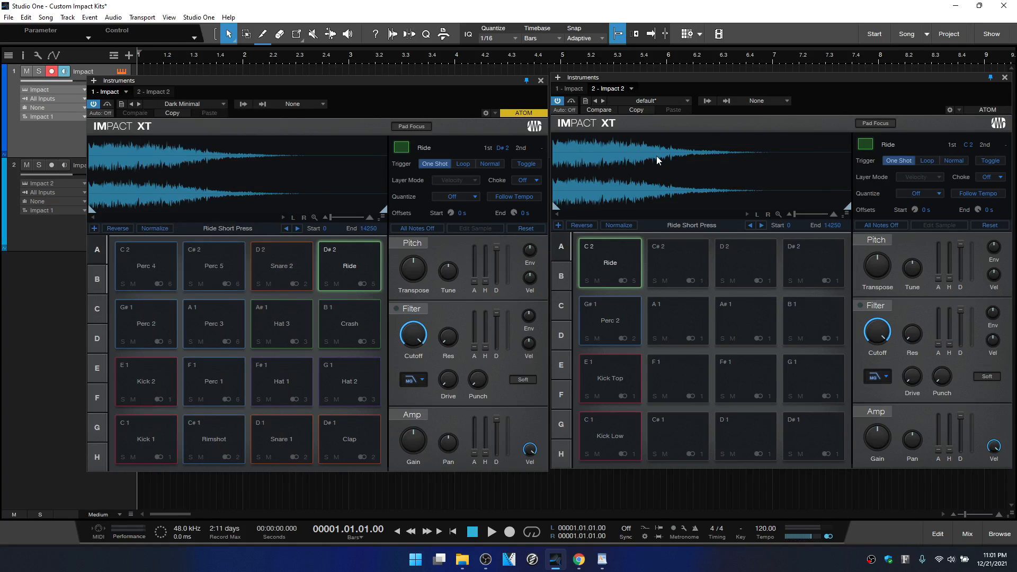
- Start Store Preset for Impact 2, cancel it, and browse the kit preset list instead
click(585, 102)
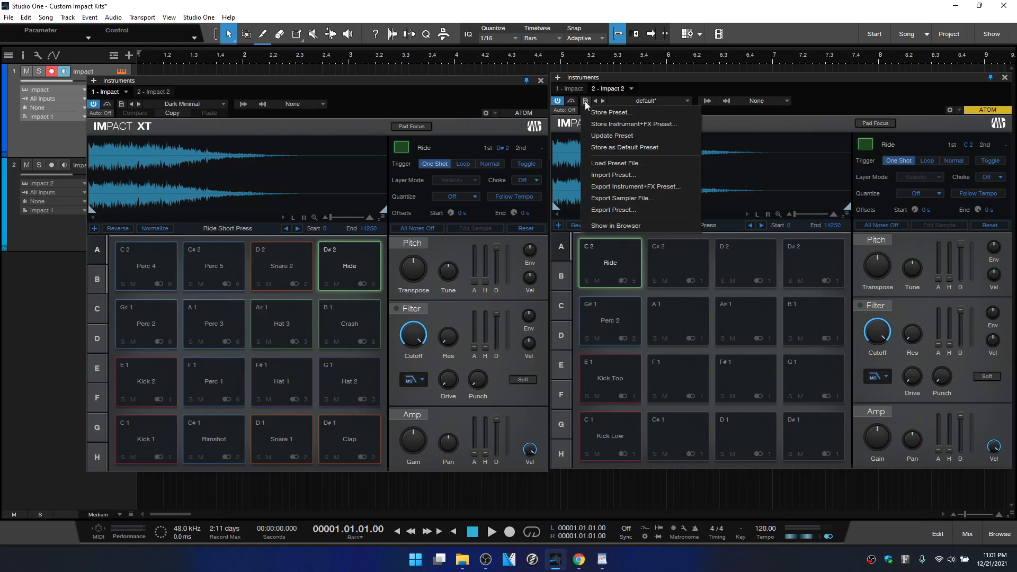
click(610, 113)
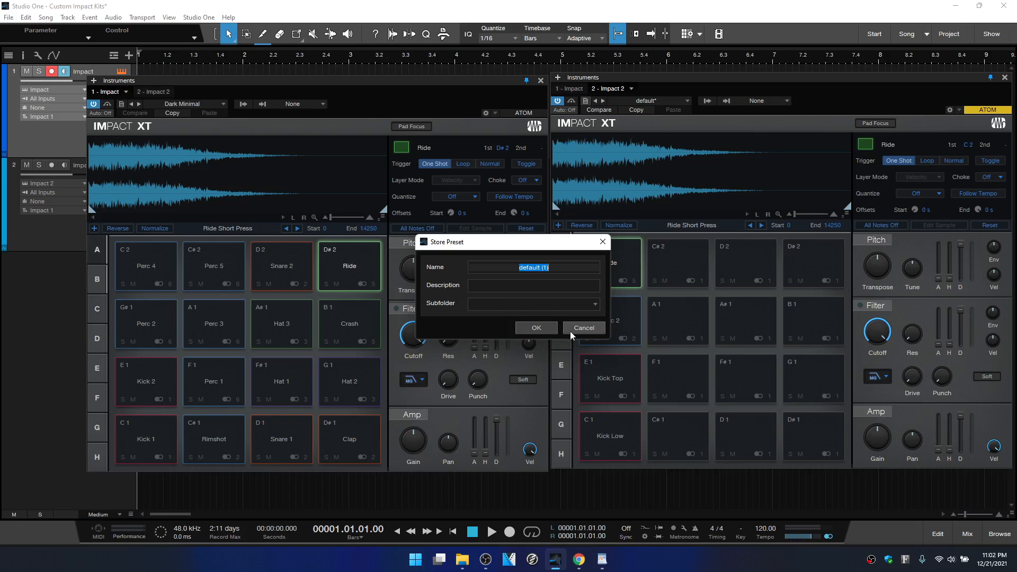
click(583, 327)
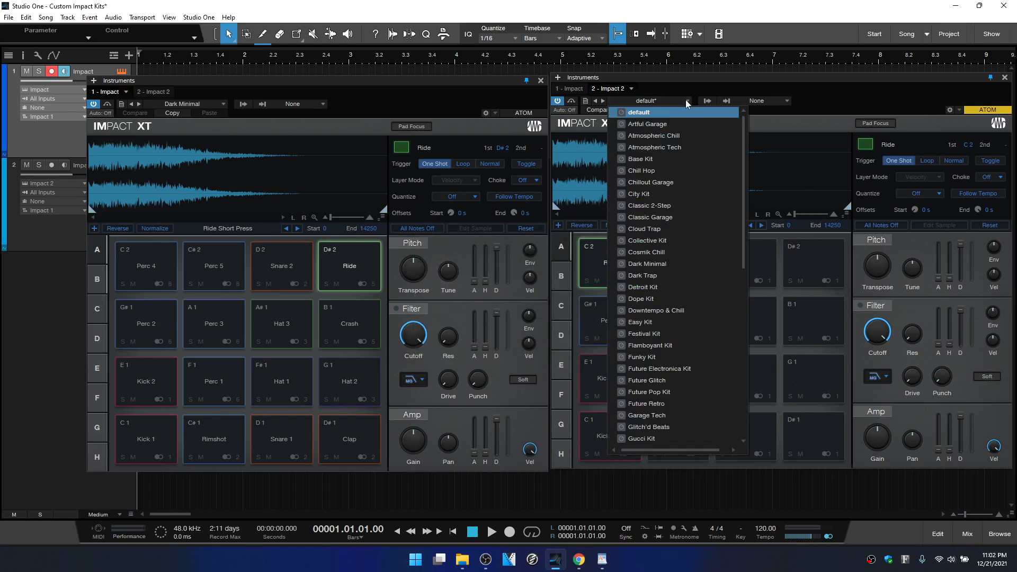
scroll(down, 3)
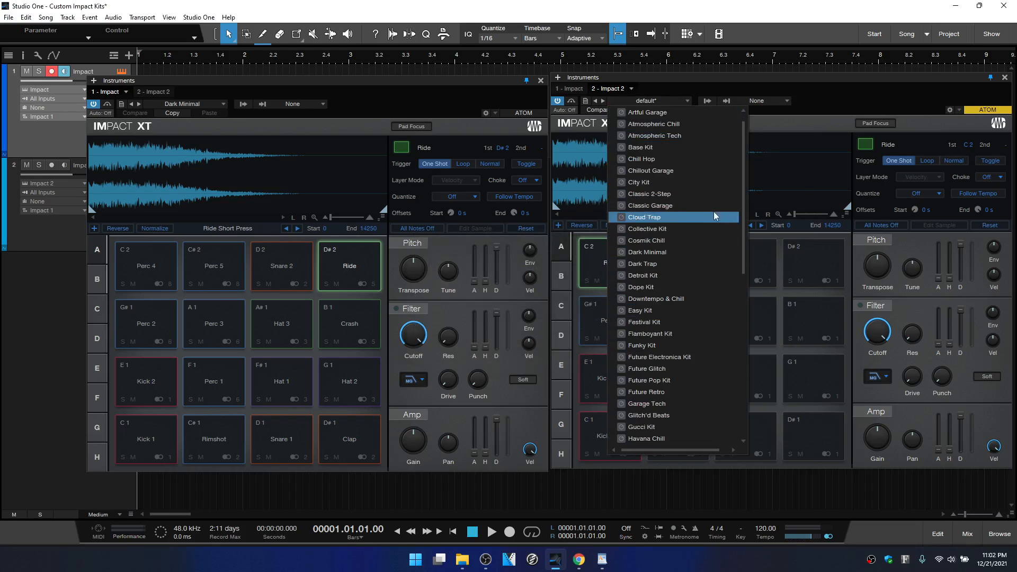